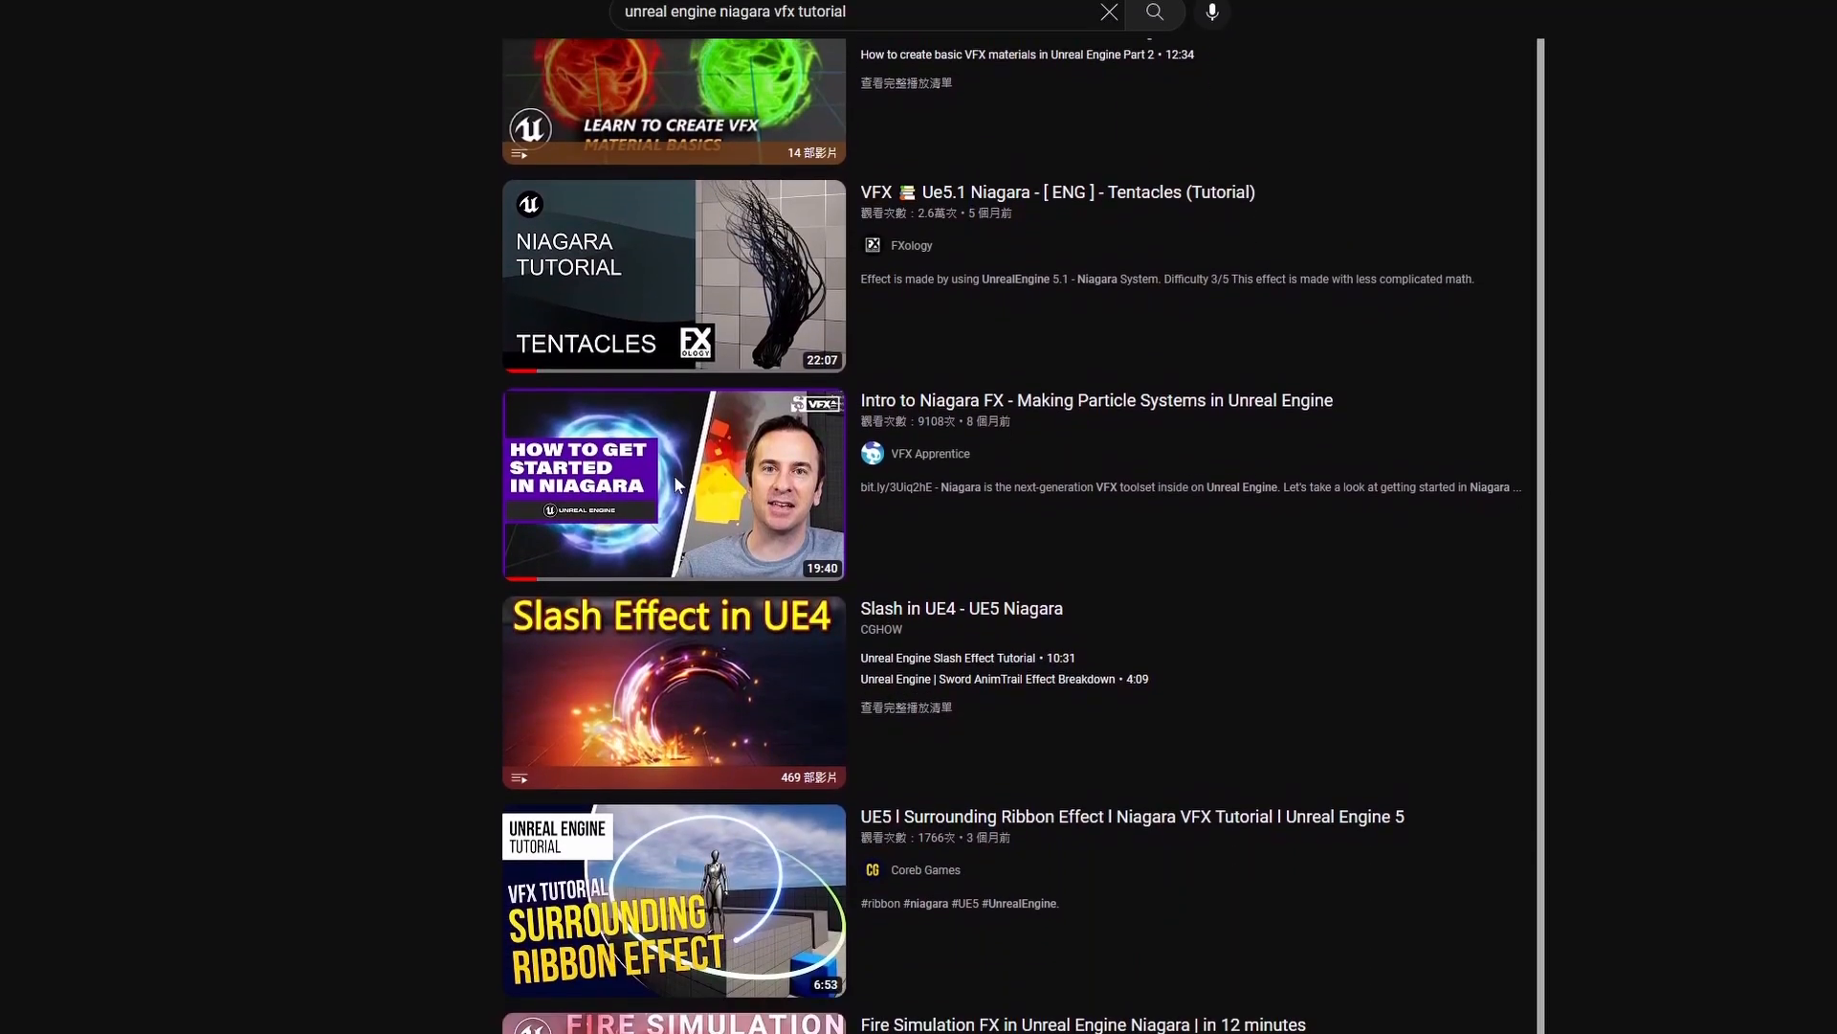
{"action": "scroll", "scroll_direction": "down", "scroll_amount": 3}
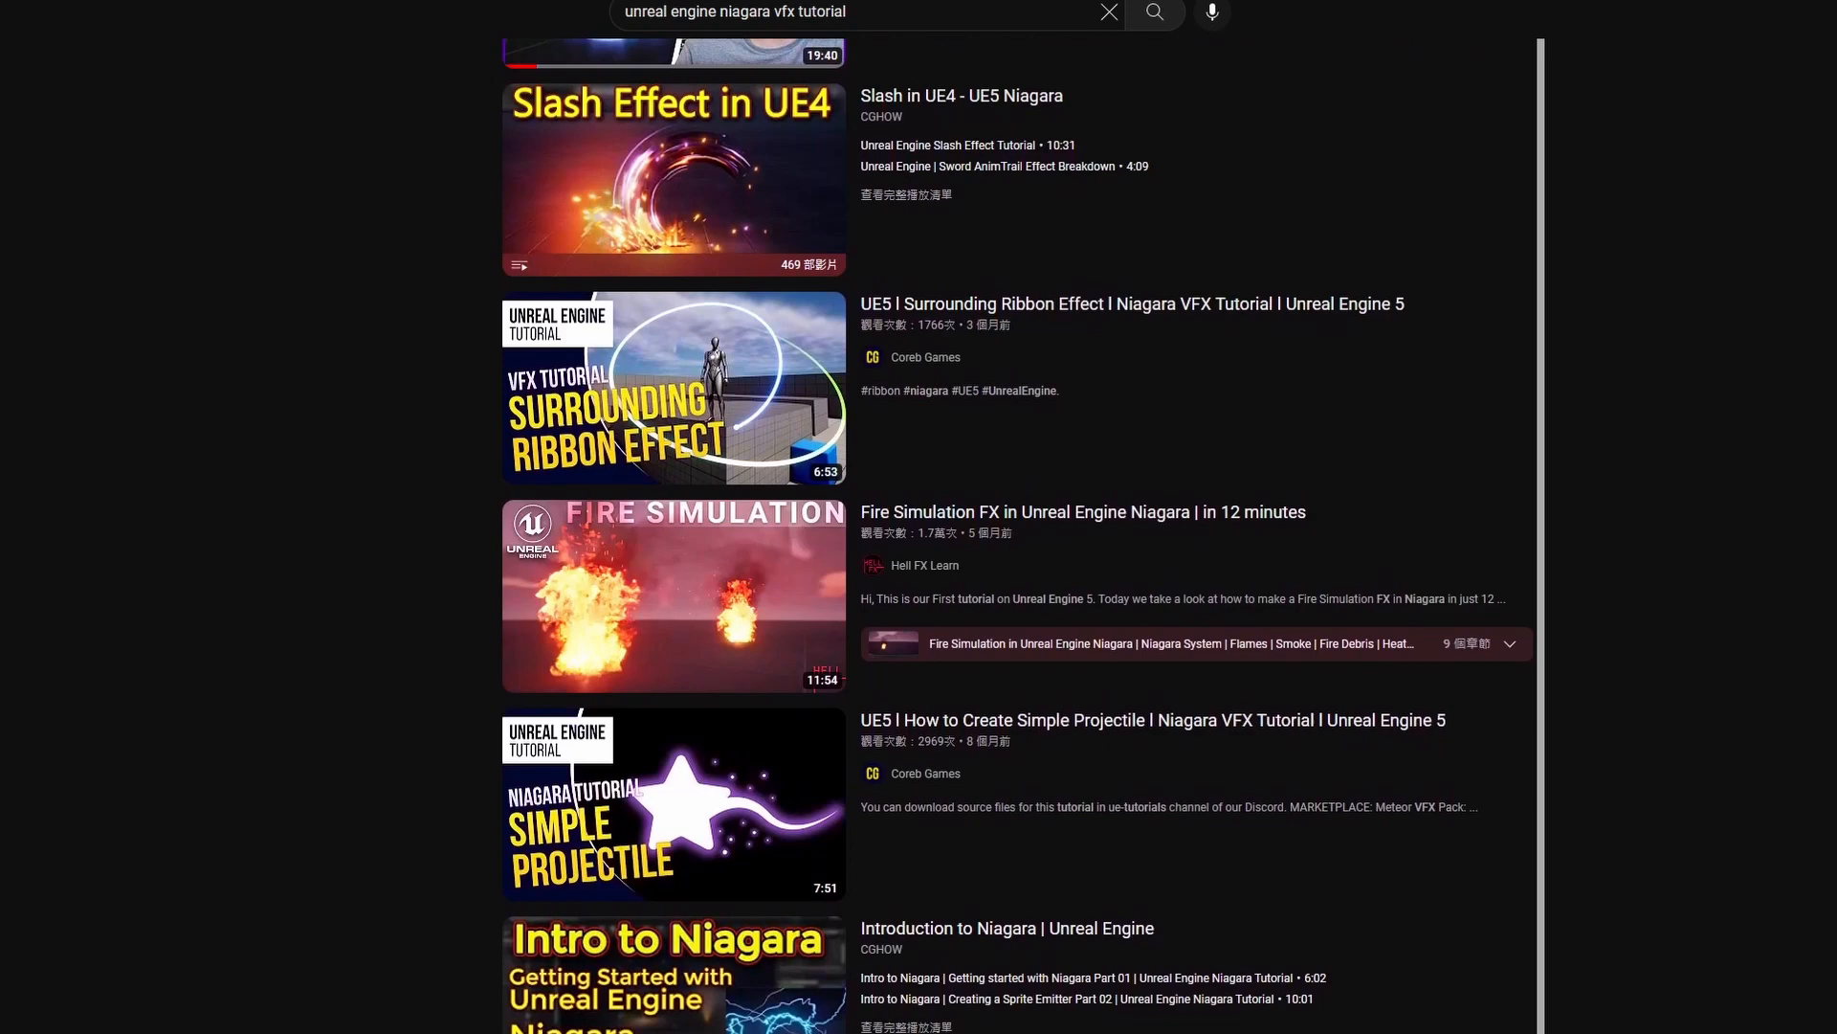
{"action": "scroll", "scroll_direction": "down", "scroll_amount": 3}
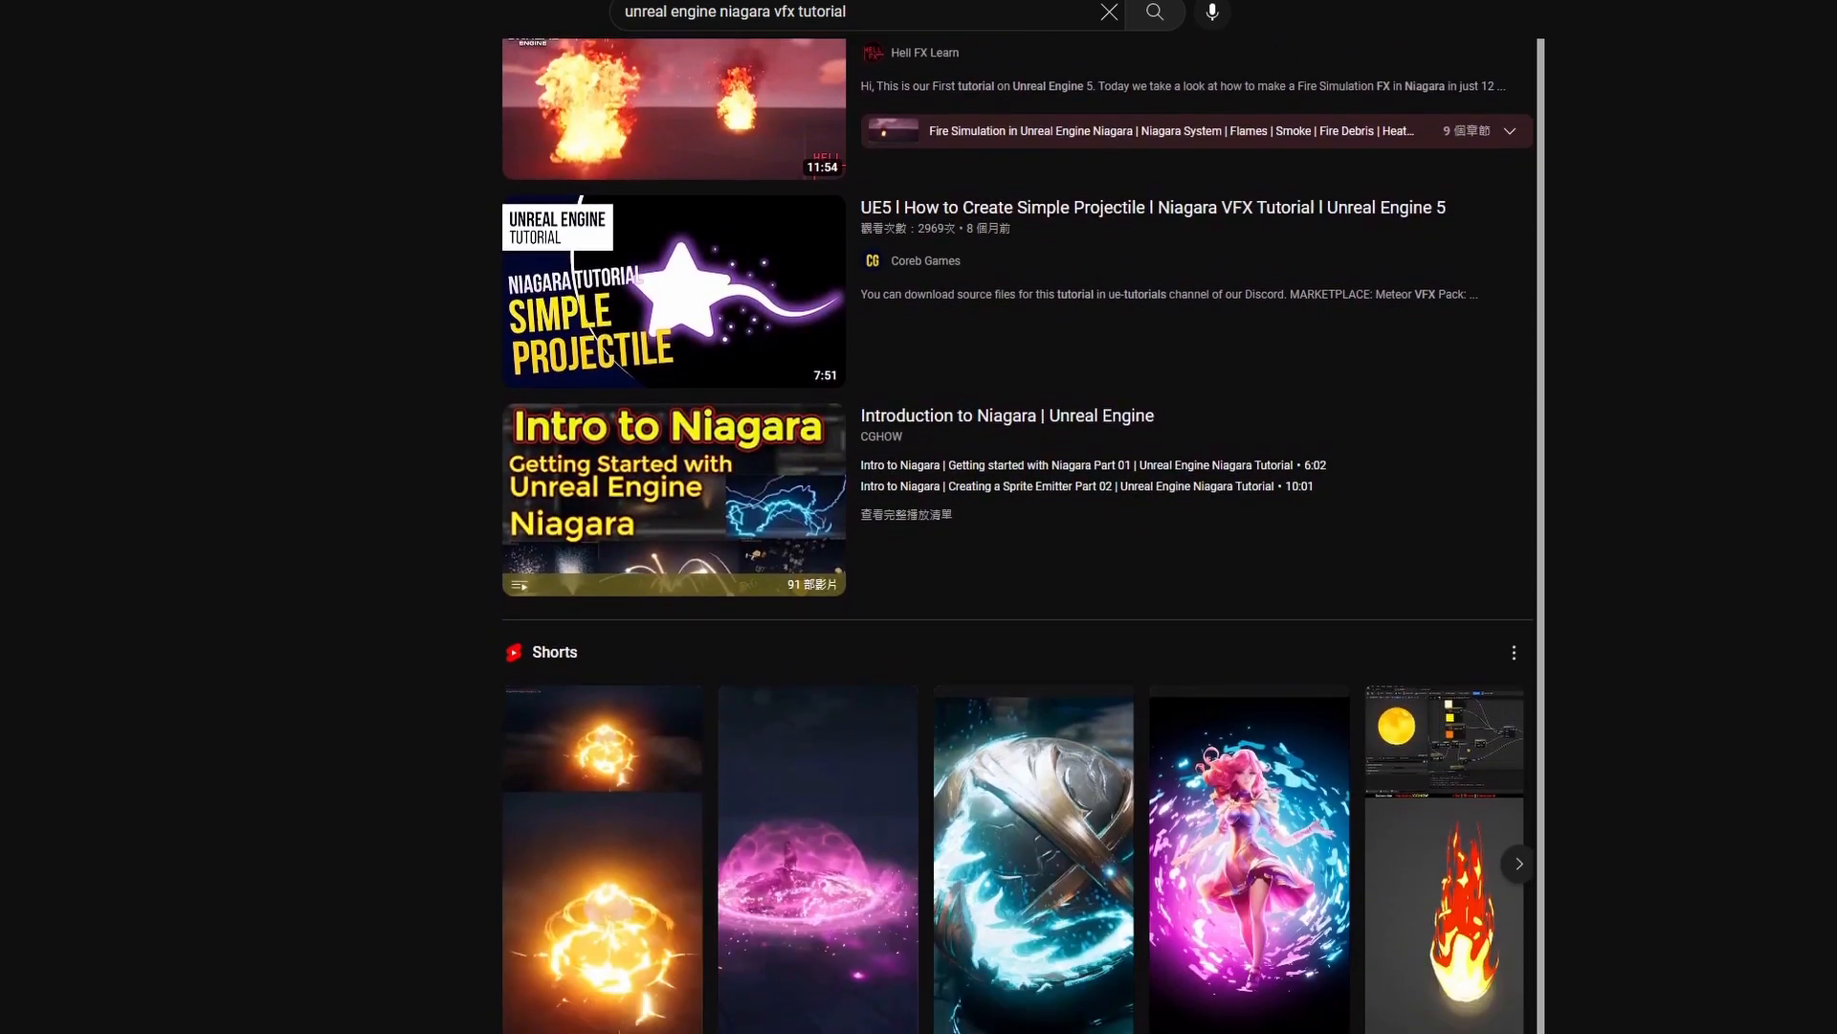